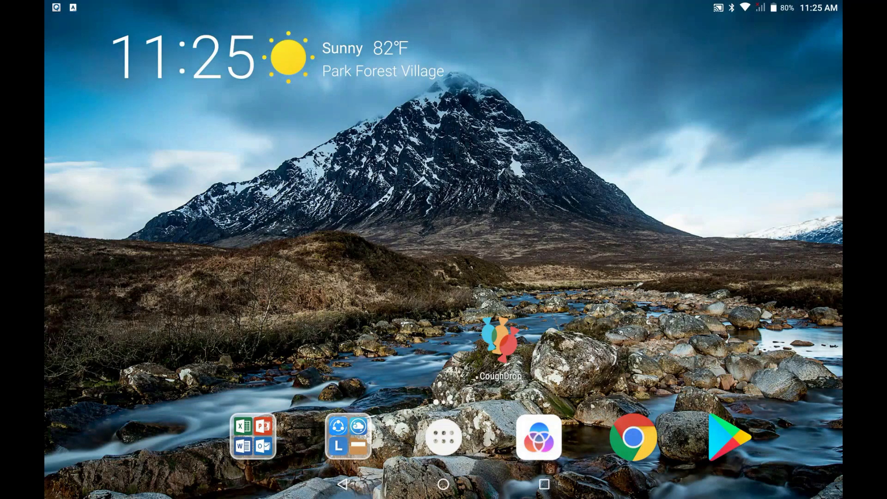
# Step: Open the app drawer and scroll down the app list toward Settings
pyautogui.click(442, 437)
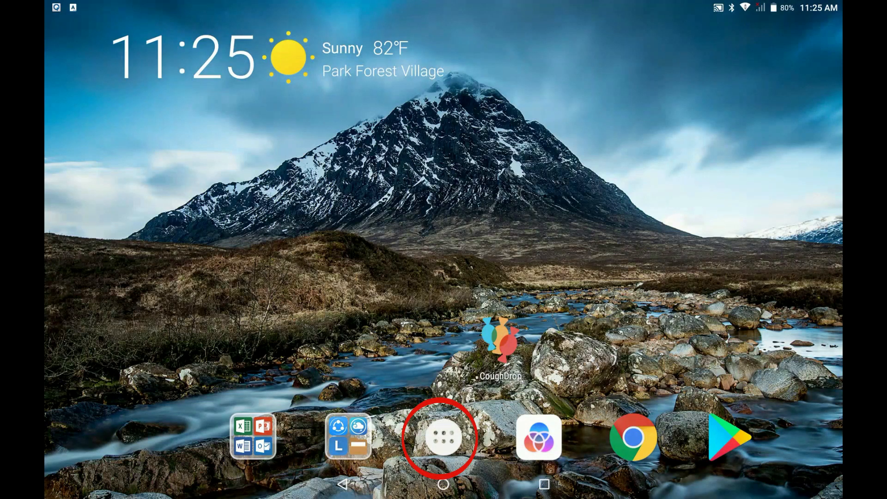
pyautogui.click(443, 437)
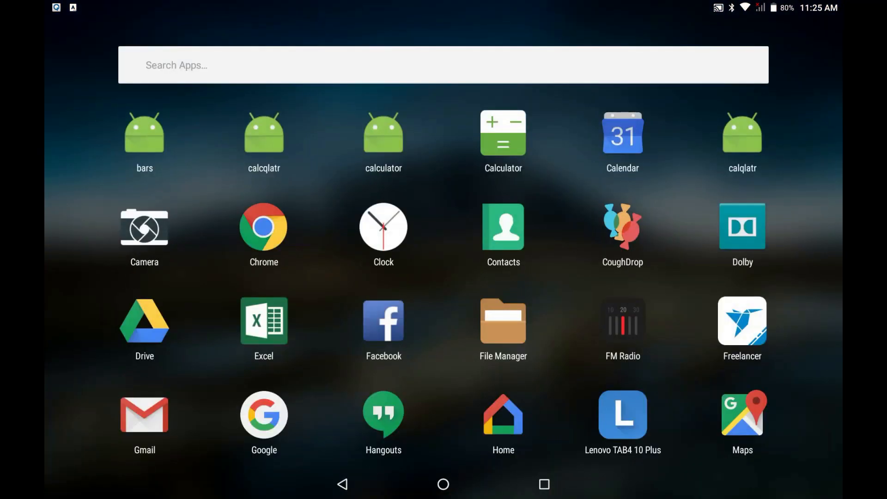
pyautogui.scroll(-3)
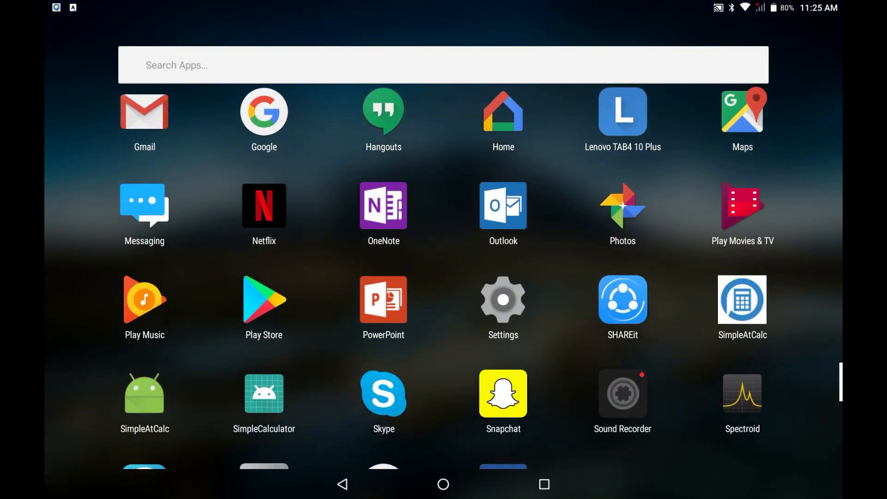
# Step: Launch Settings, go to Accessibility, and enable Switch Access with its permissions granted
pyautogui.click(502, 300)
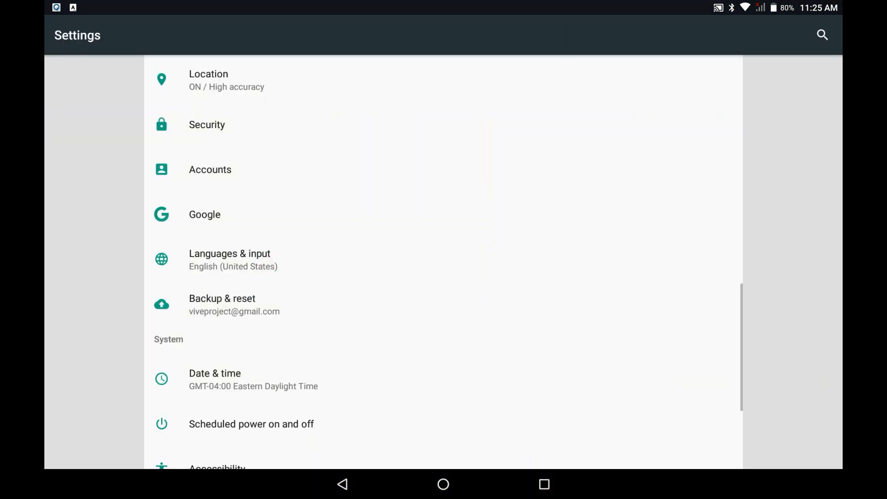
pyautogui.scroll(-3)
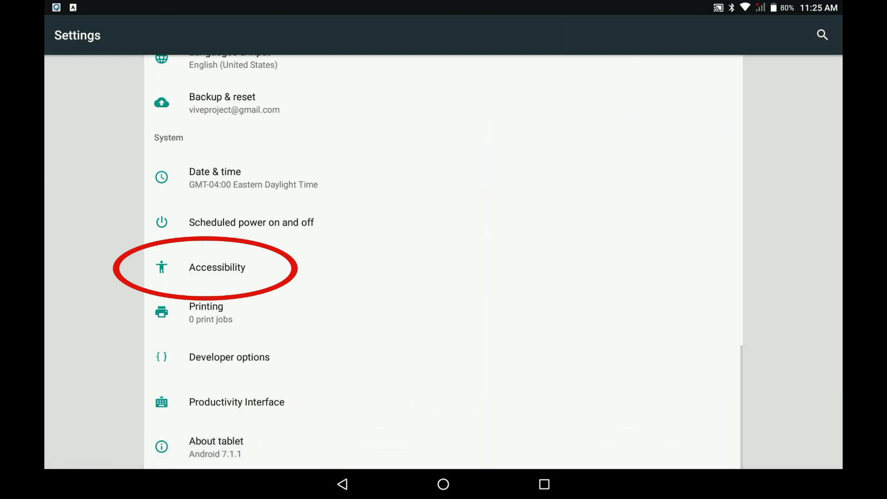
pyautogui.click(217, 267)
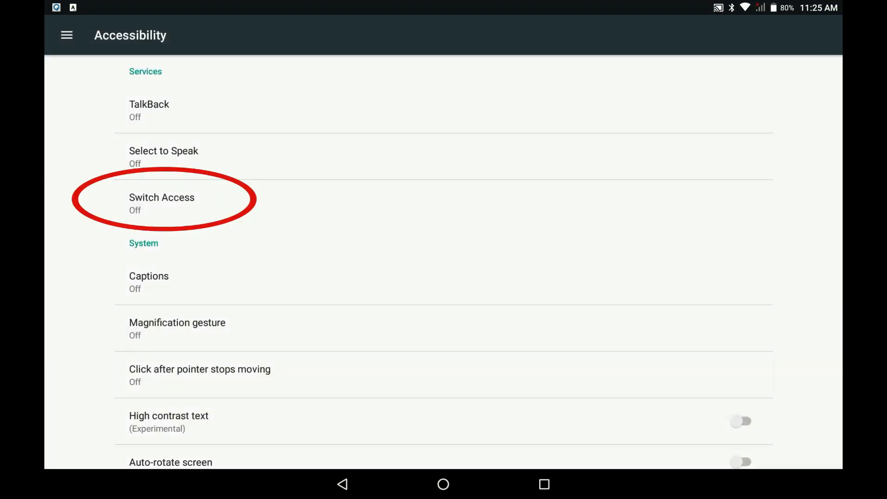
pyautogui.click(170, 203)
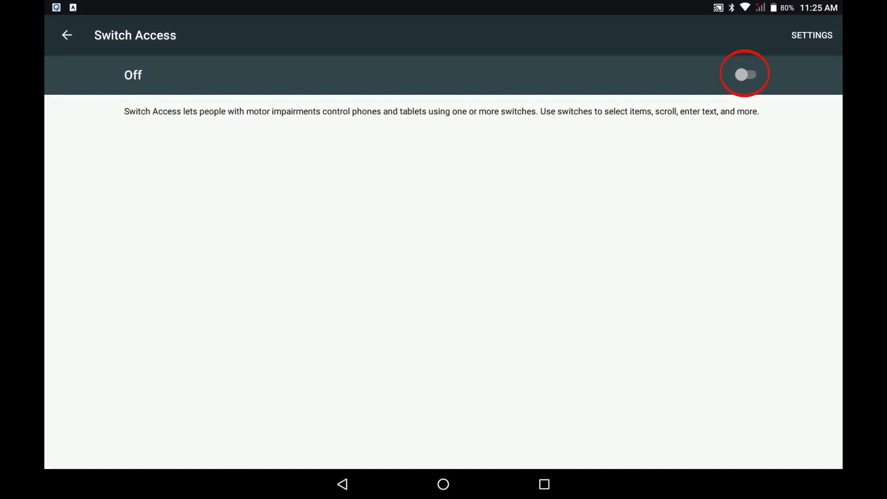
pyautogui.click(745, 74)
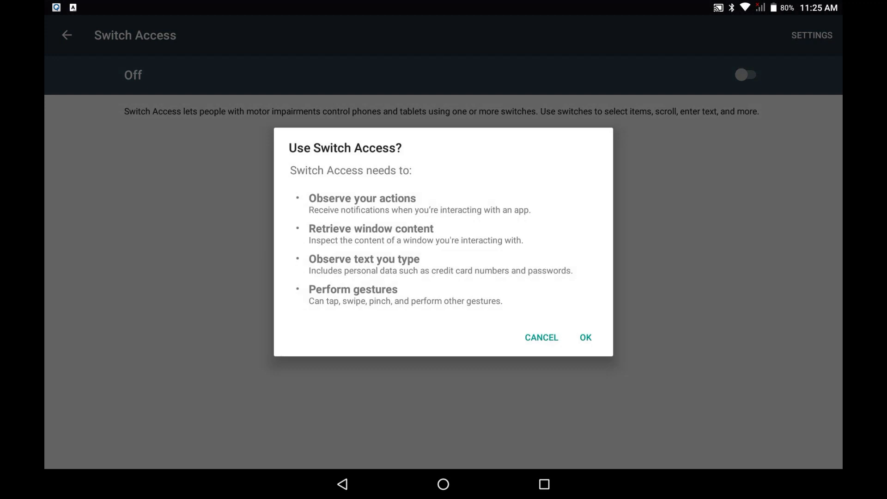
pyautogui.click(585, 337)
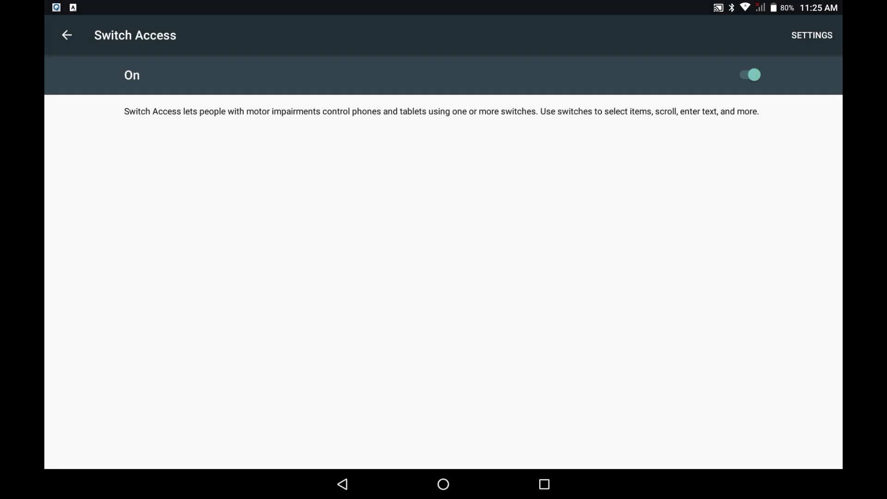
# Step: Open the Switch Access settings and launch its setup guide
pyautogui.click(811, 35)
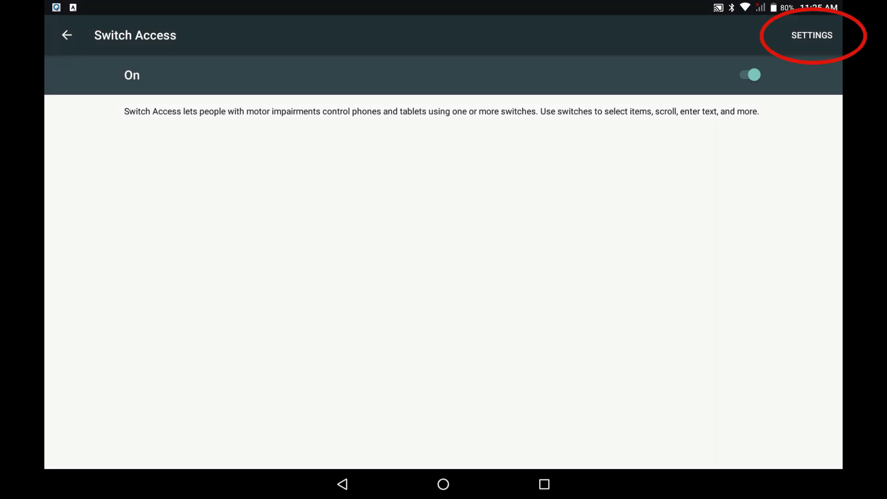
pyautogui.click(811, 35)
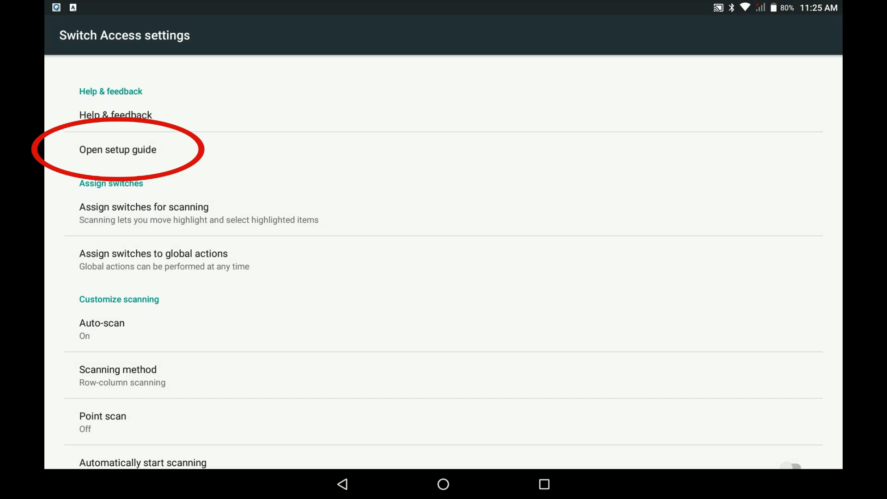
pyautogui.click(118, 149)
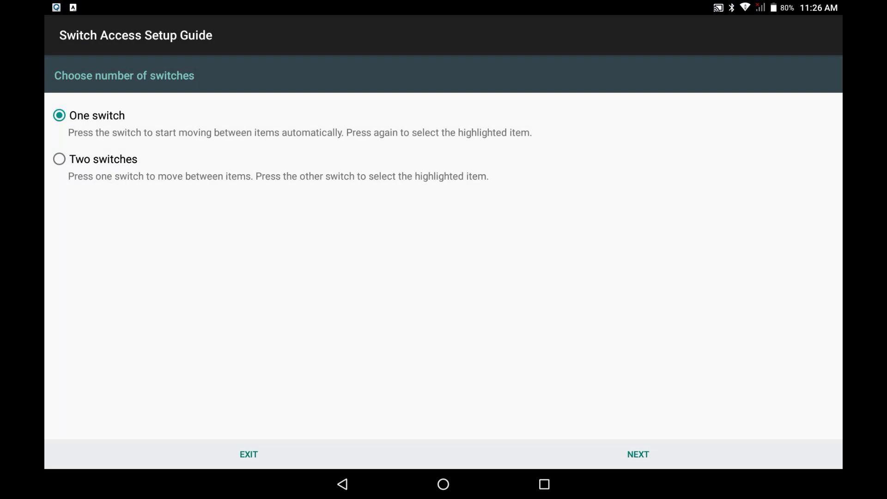
# Step: Choose One switch and Row-column scanning in the setup guide
pyautogui.click(637, 454)
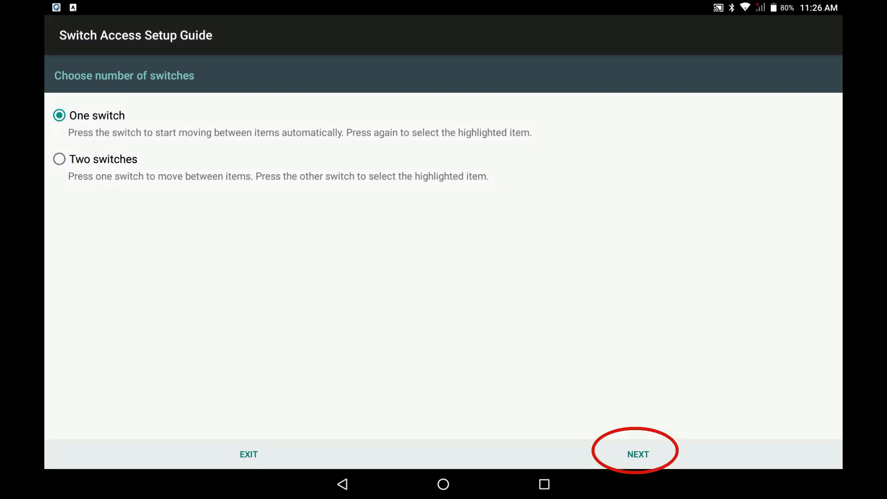
pyautogui.click(637, 453)
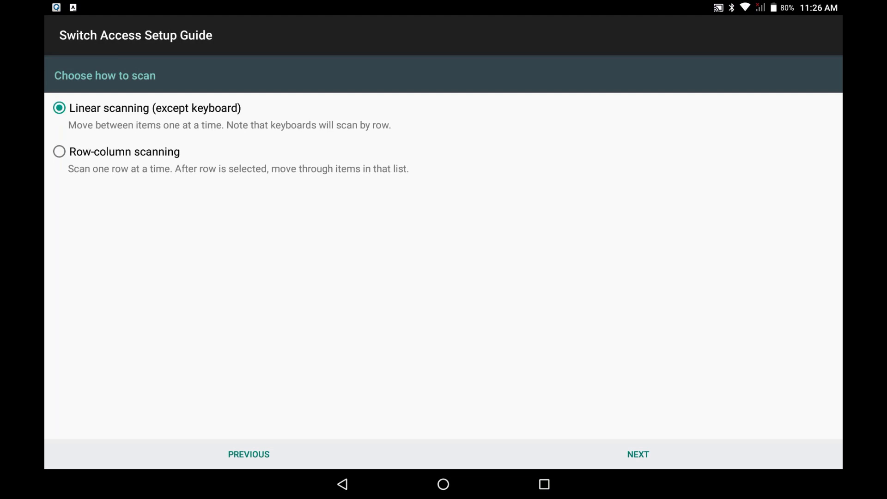
pyautogui.click(58, 151)
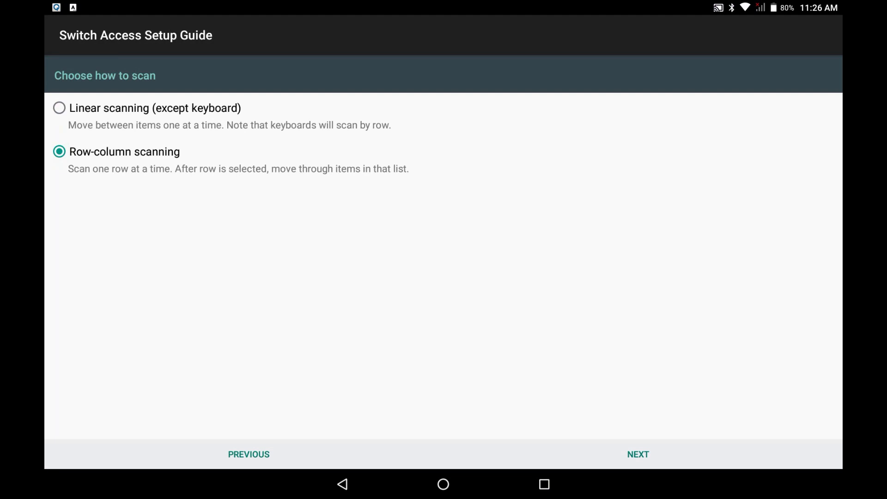
pyautogui.click(637, 454)
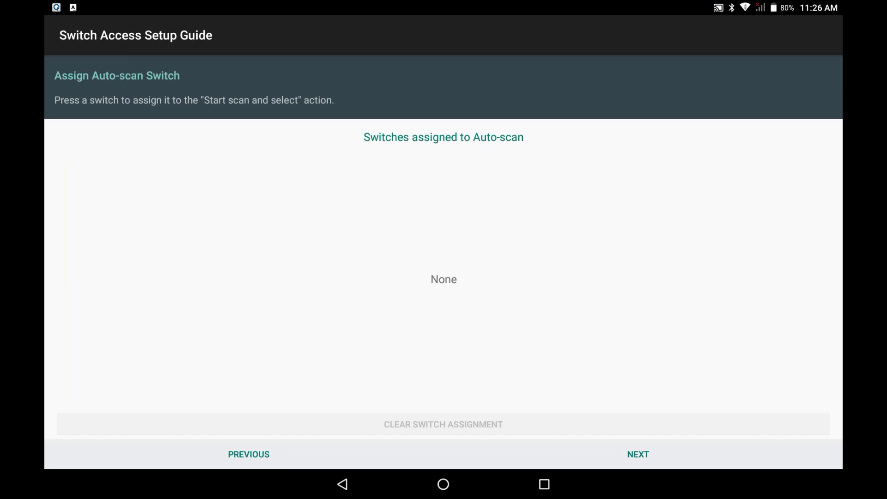
# Step: Assign Volume Down as the auto-scan switch, clearing the wrong assignment
pyautogui.press('VOLUME_DOWN')
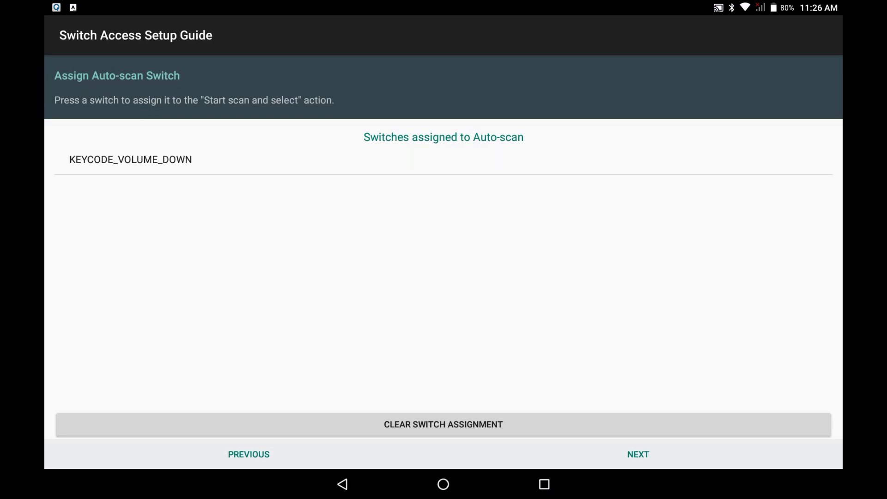
pyautogui.click(443, 424)
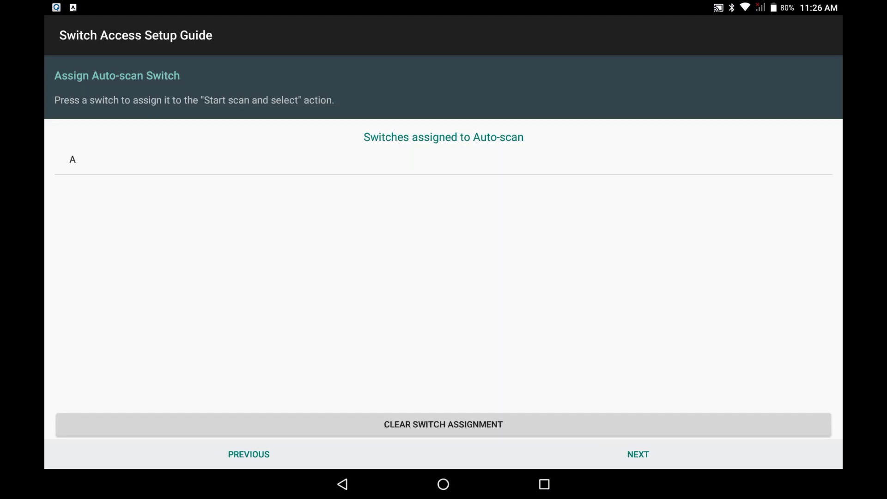
pyautogui.click(442, 424)
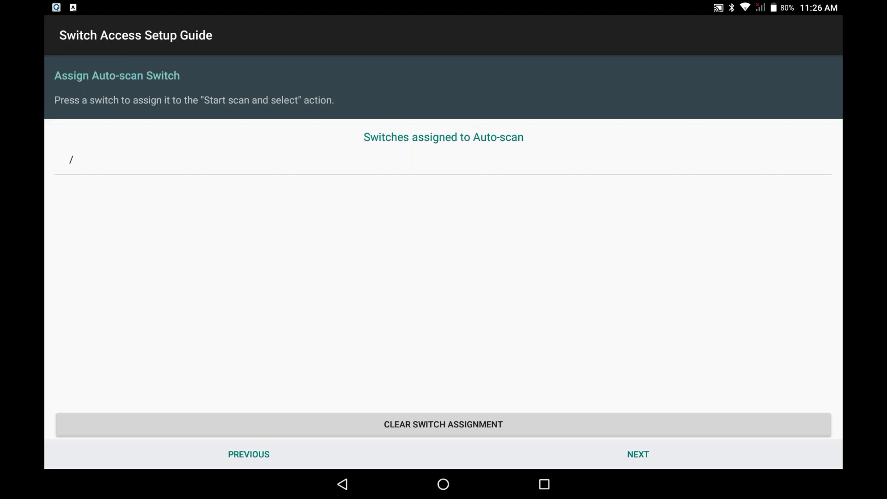
pyautogui.click(443, 424)
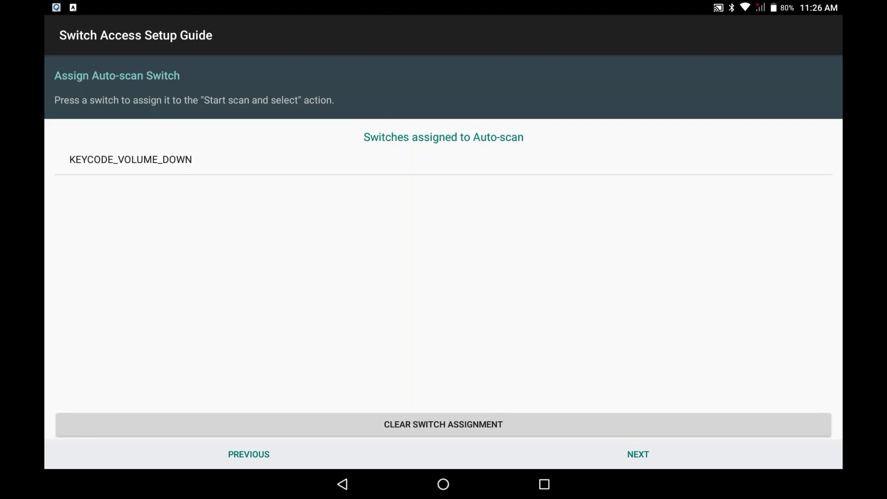
pyautogui.click(637, 454)
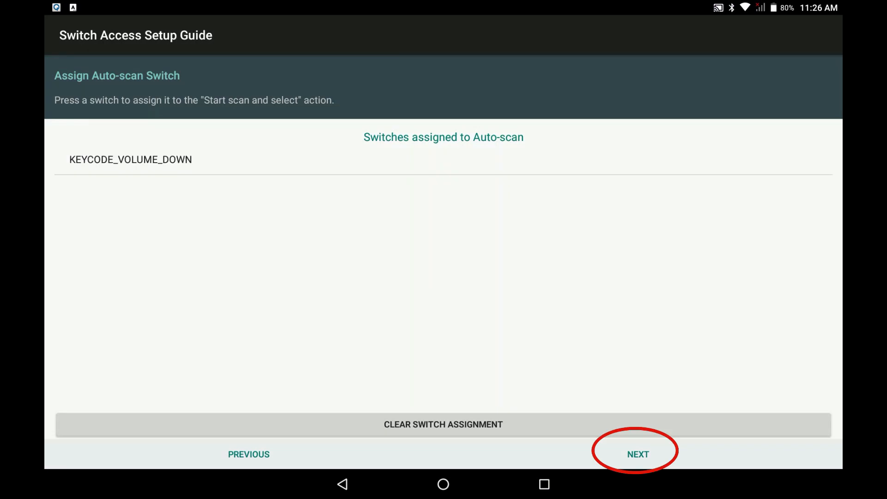
# Step: Keep the Medium (1s delay) scanning speed and proceed to the test game
pyautogui.click(637, 454)
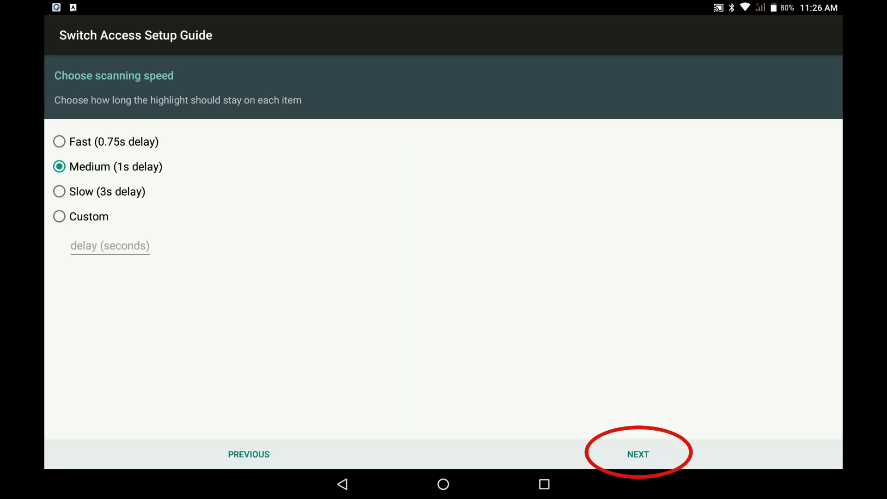
pyautogui.click(637, 454)
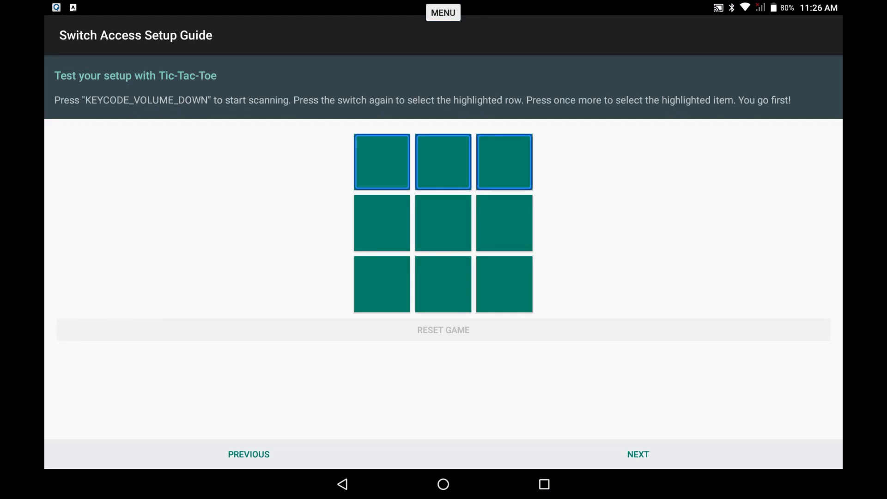
# Step: Play three Tic-Tac-Toe moves with the switch, then advance to setup finished
pyautogui.click(381, 222)
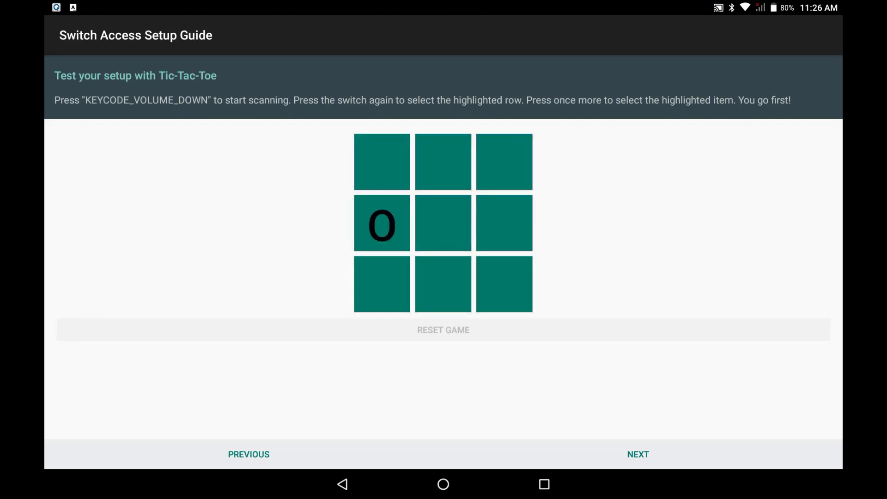
pyautogui.click(381, 284)
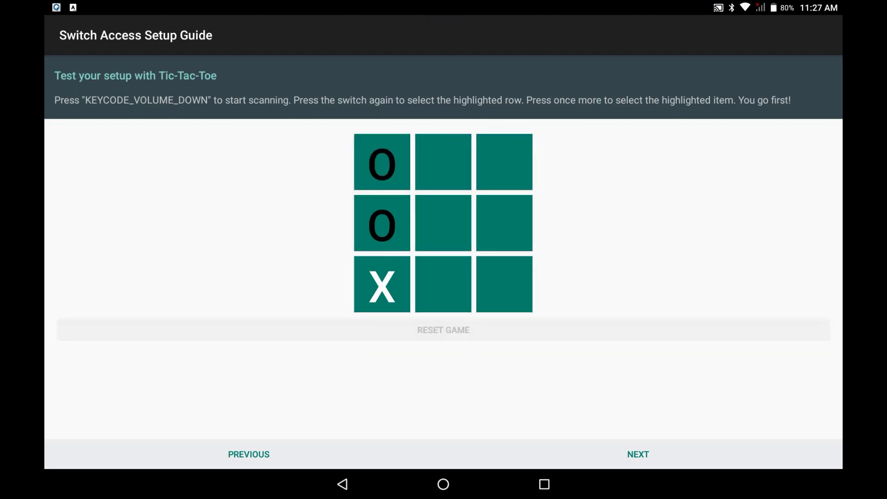
pyautogui.click(443, 222)
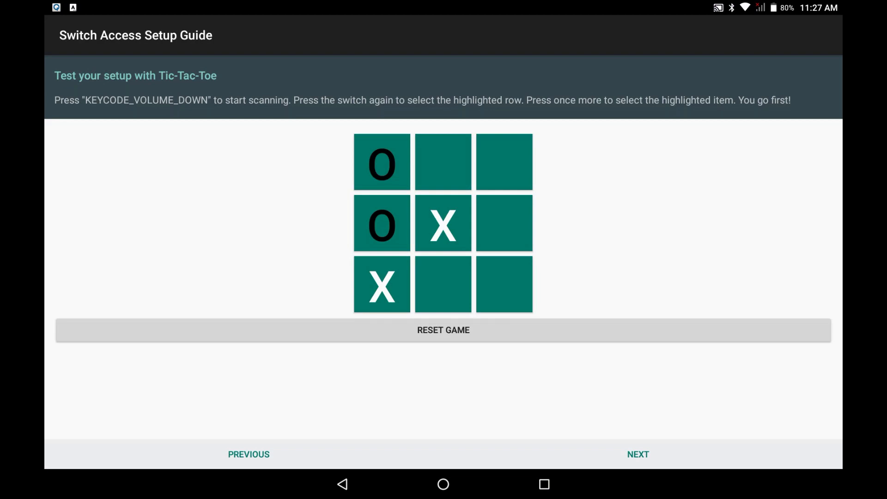
pyautogui.click(638, 454)
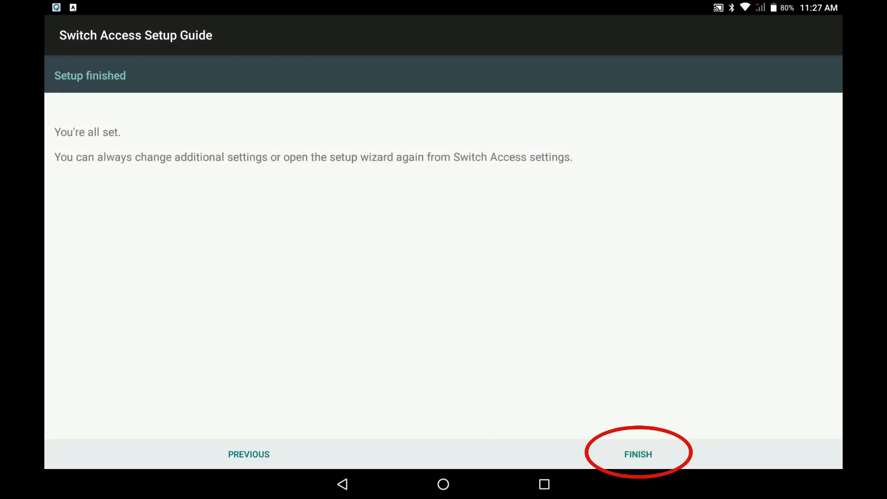
# Step: Tap Finish to close the completed Switch Access setup guide
pyautogui.click(637, 454)
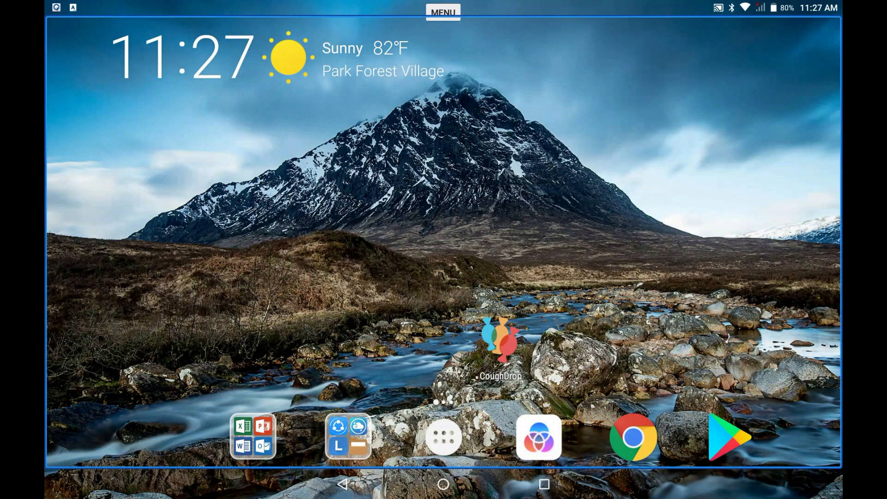
# Step: Scan the home screen items with the switch and select the All Apps button
pyautogui.click(181, 57)
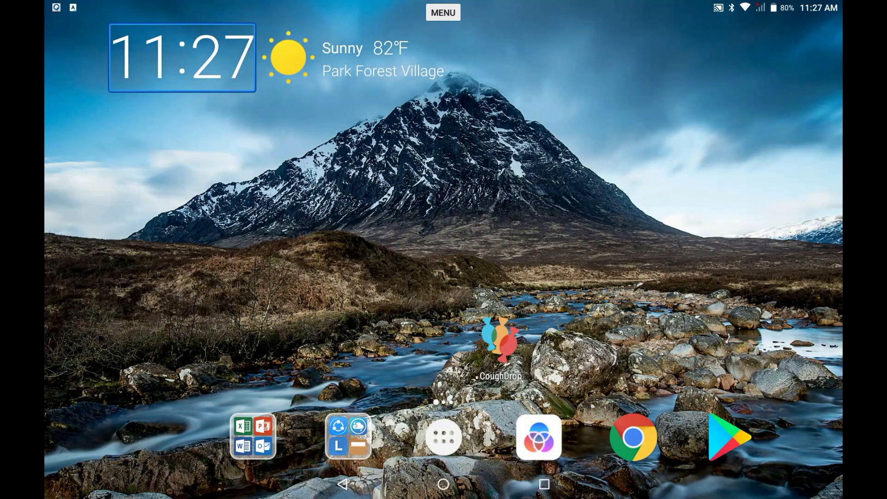
pyautogui.click(500, 345)
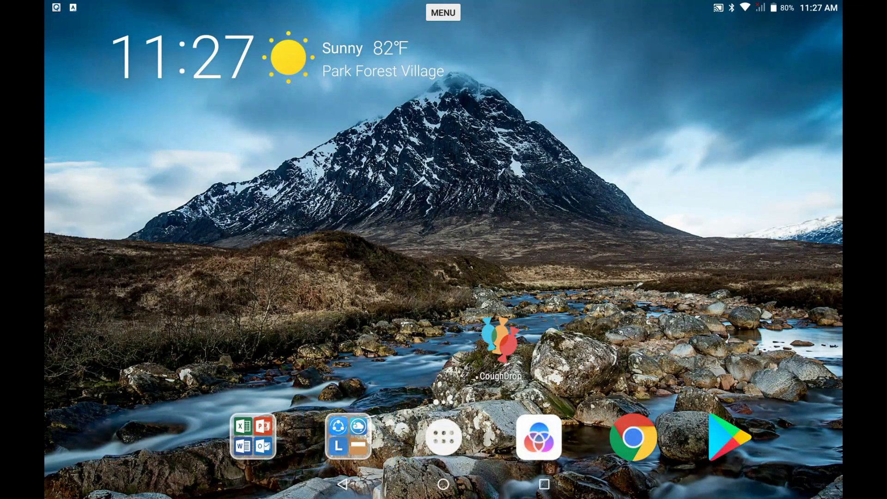
pyautogui.click(442, 437)
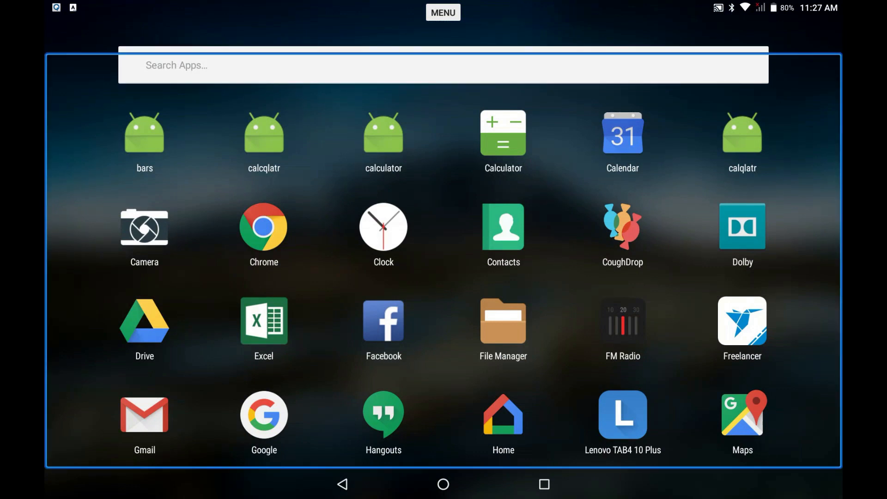
# Step: Select the Camera row, then scan past Clock to CoughDrop
pyautogui.click(144, 227)
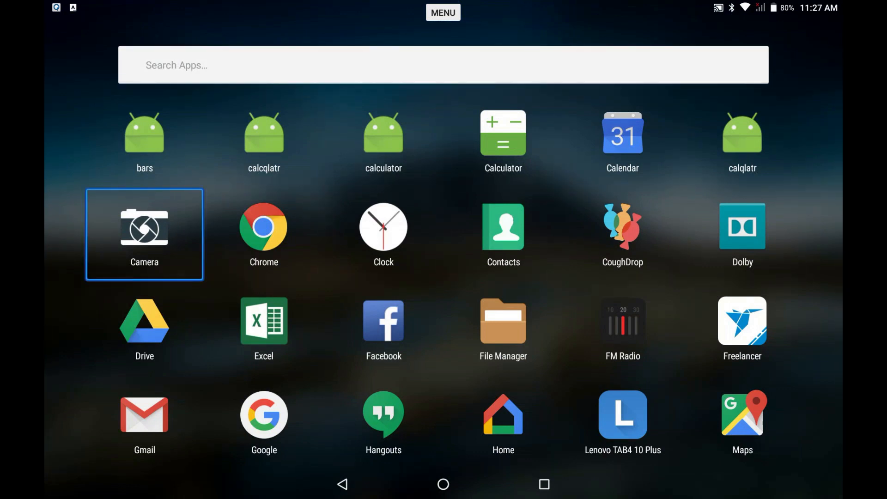
pyautogui.click(383, 228)
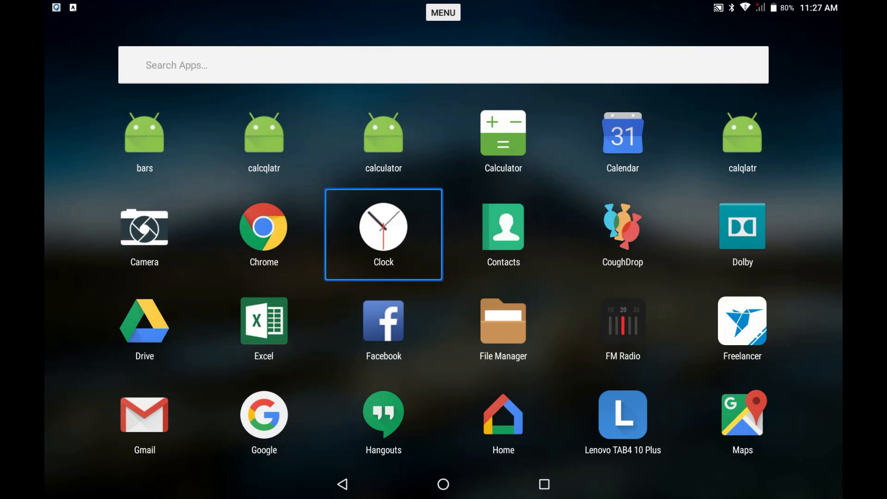
pyautogui.click(622, 234)
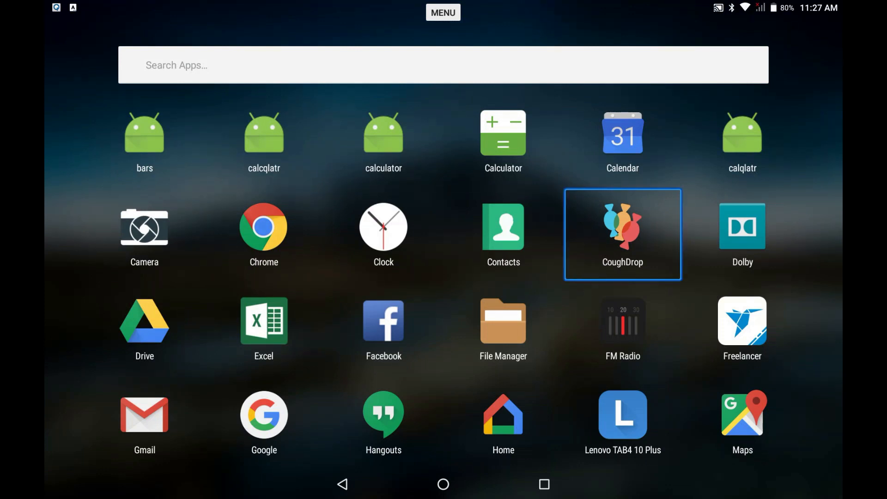